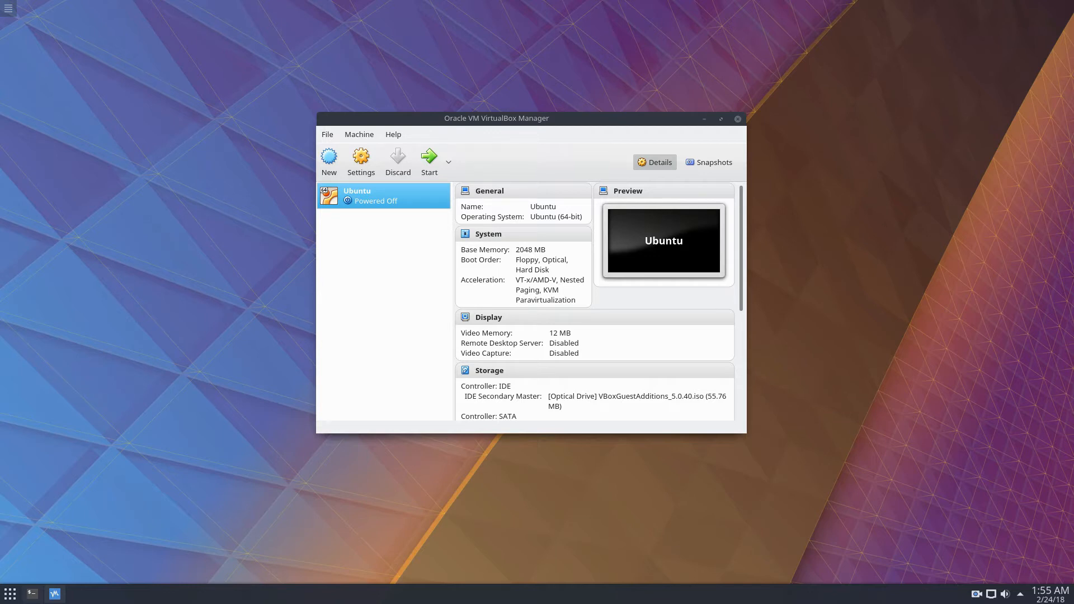
pyautogui.moveTo(599, 122)
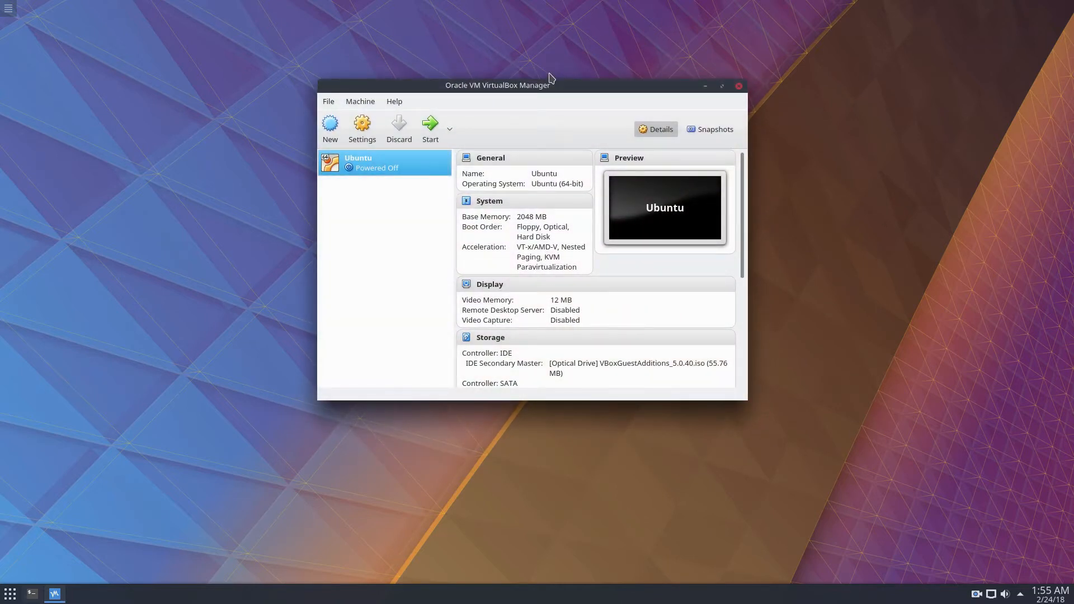
pyautogui.moveTo(424, 101)
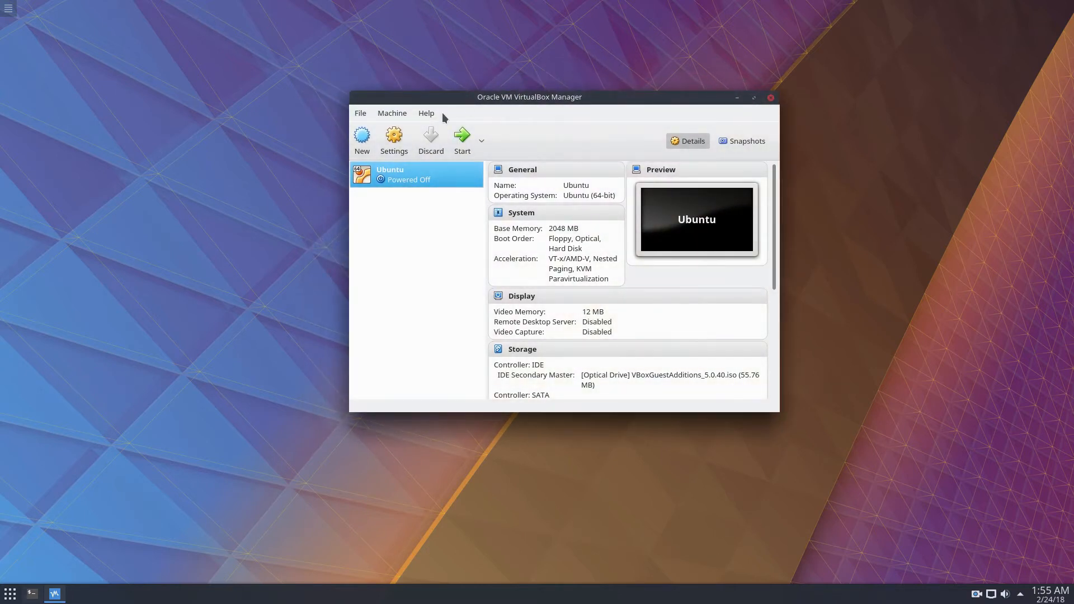
pyautogui.moveTo(274, 157)
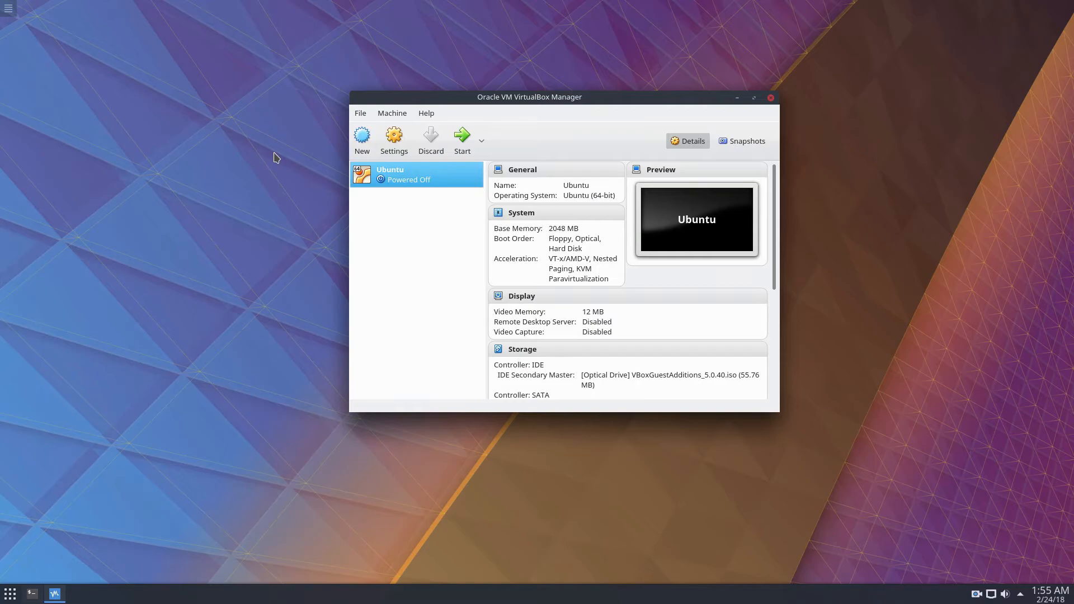
pyautogui.click(77, 595)
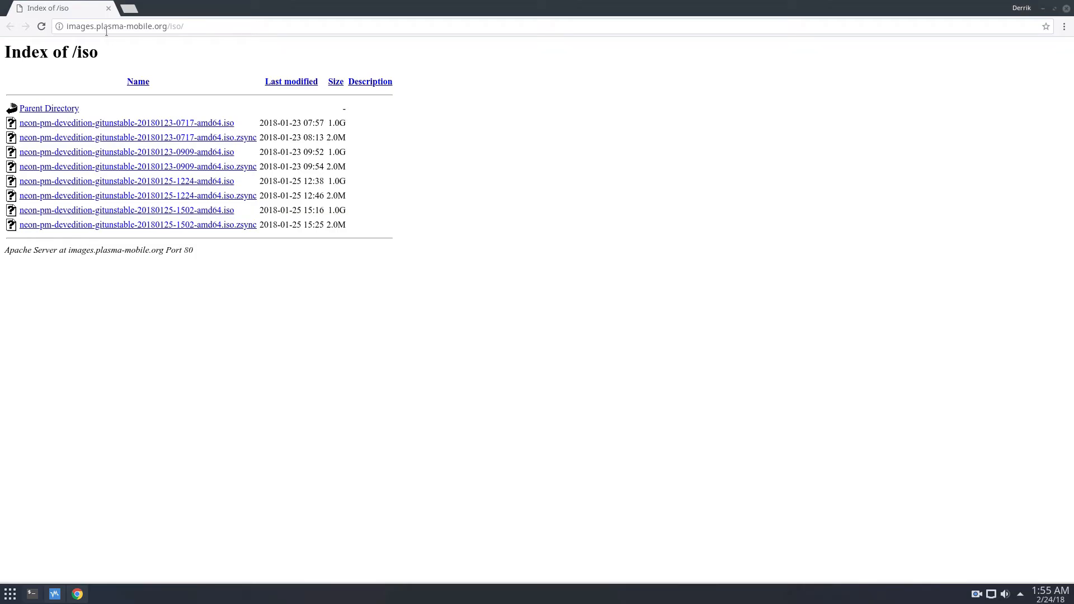
pyautogui.moveTo(558, 190)
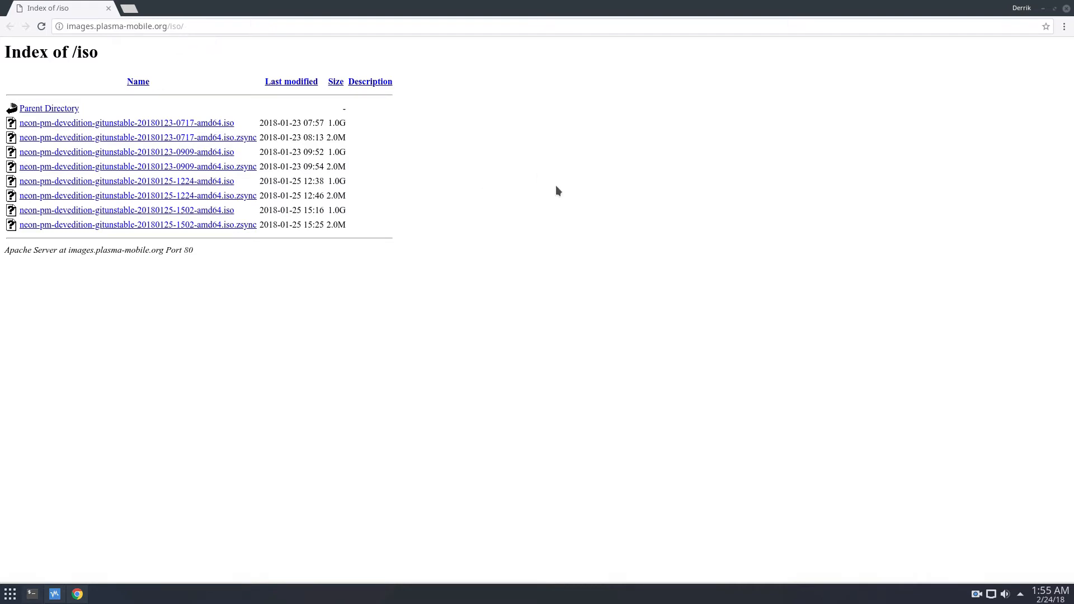
pyautogui.moveTo(201, 124)
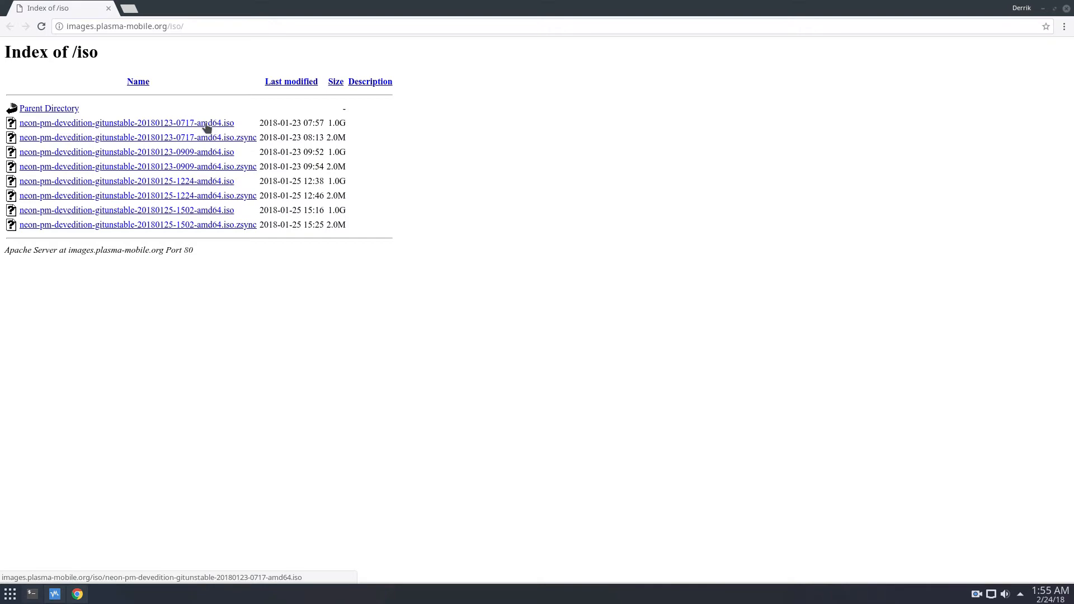
pyautogui.moveTo(295, 137)
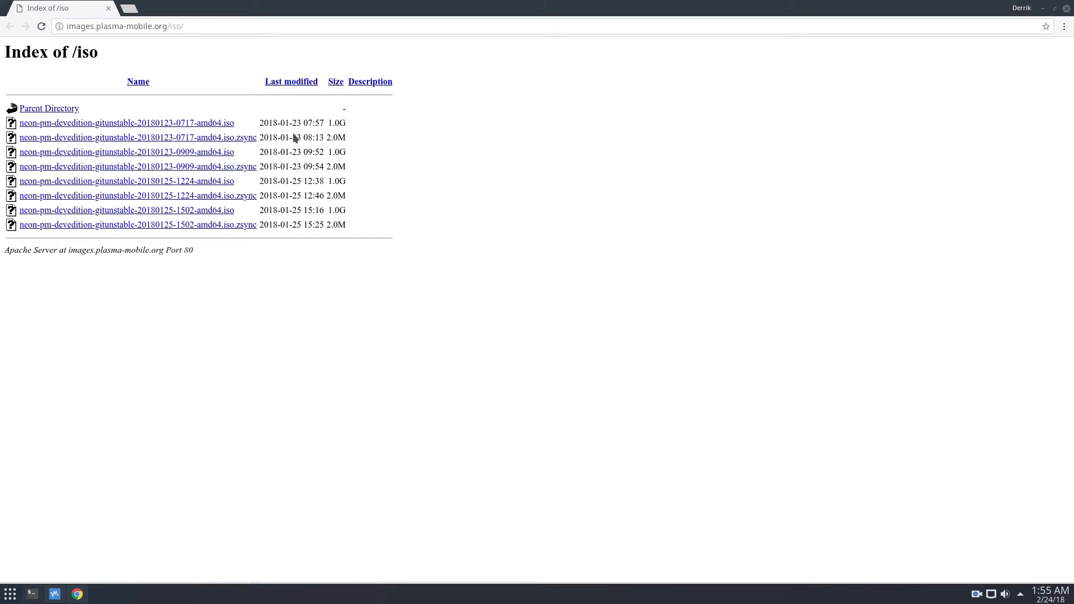
pyautogui.moveTo(351, 106)
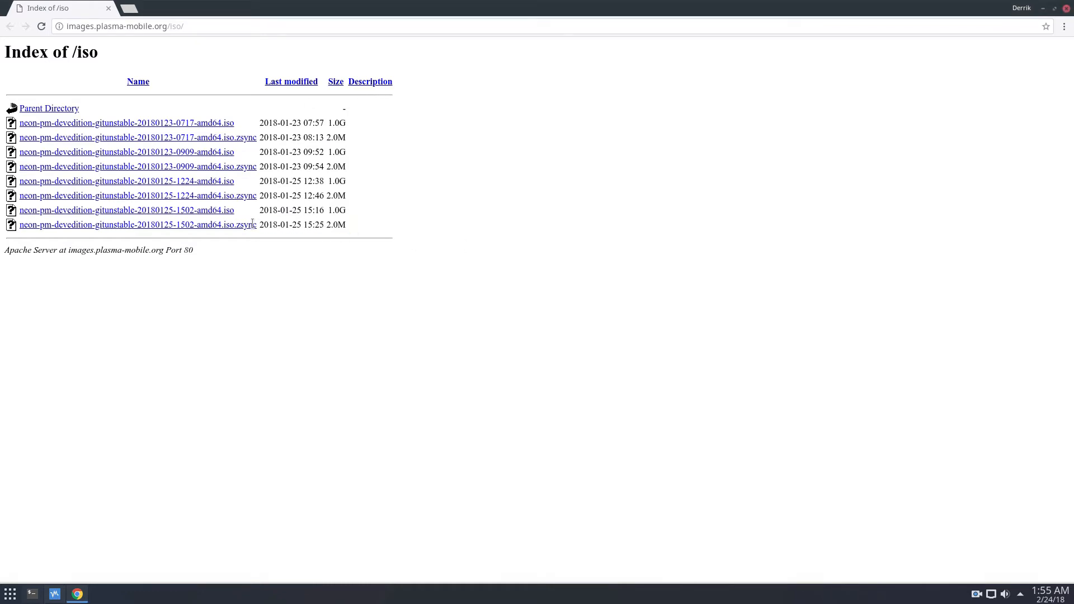
pyautogui.moveTo(199, 214)
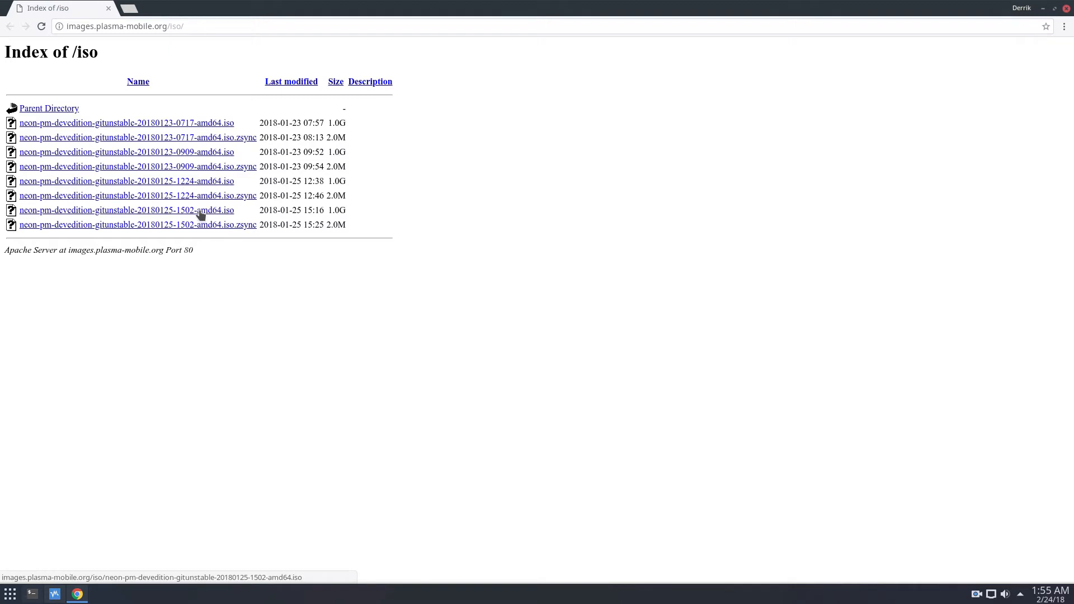
pyautogui.moveTo(200, 207)
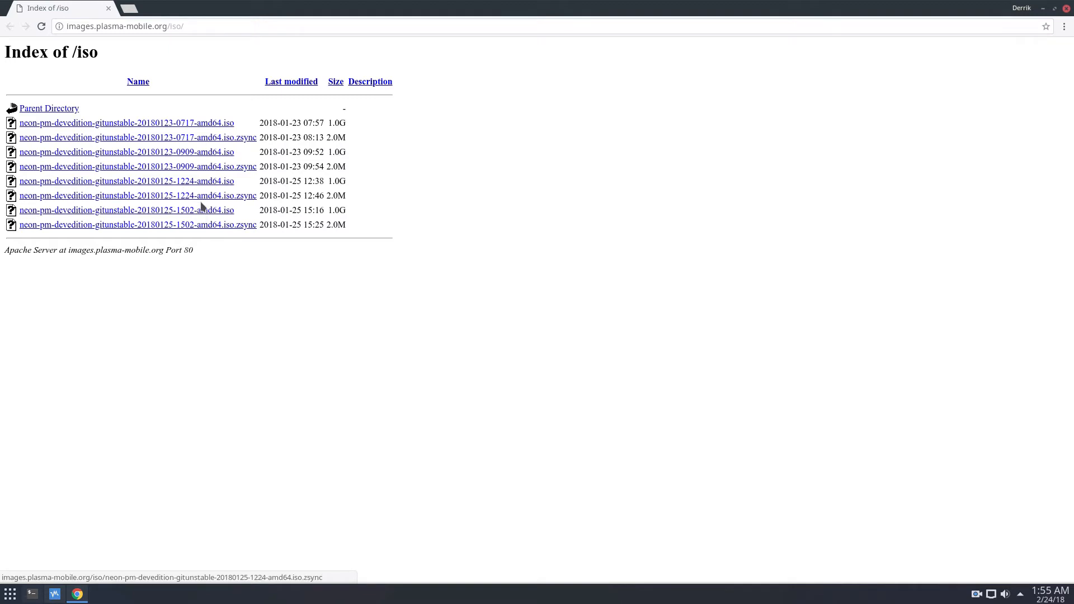
pyautogui.click(137, 195)
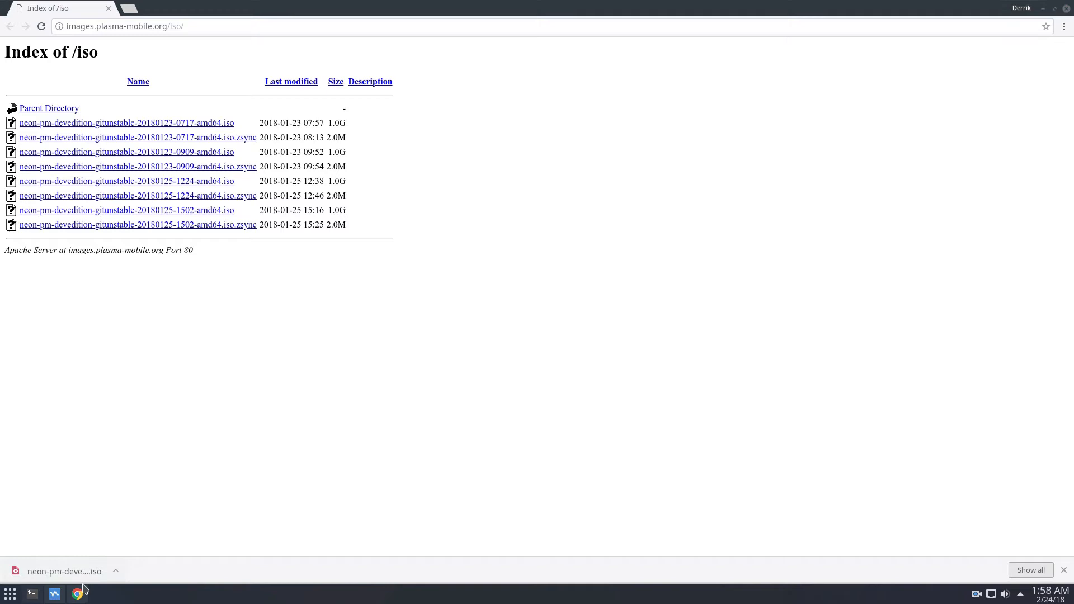
pyautogui.click(53, 593)
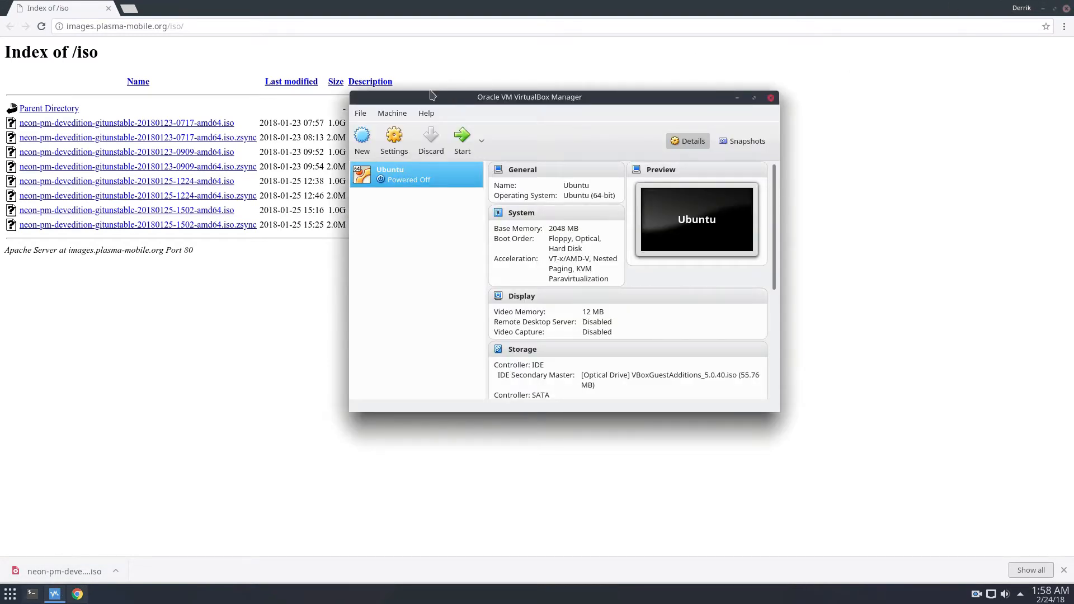
# - Create a new Linux, Other Linux (64-bit) machine named 'KDE Plasma Mobile'
pyautogui.click(362, 140)
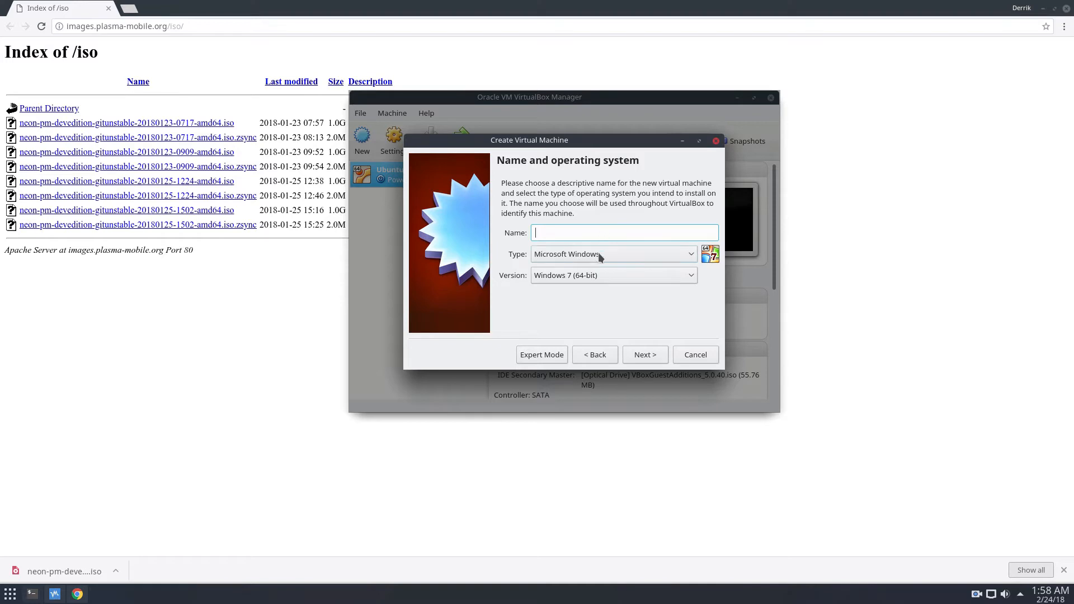
pyautogui.click(613, 254)
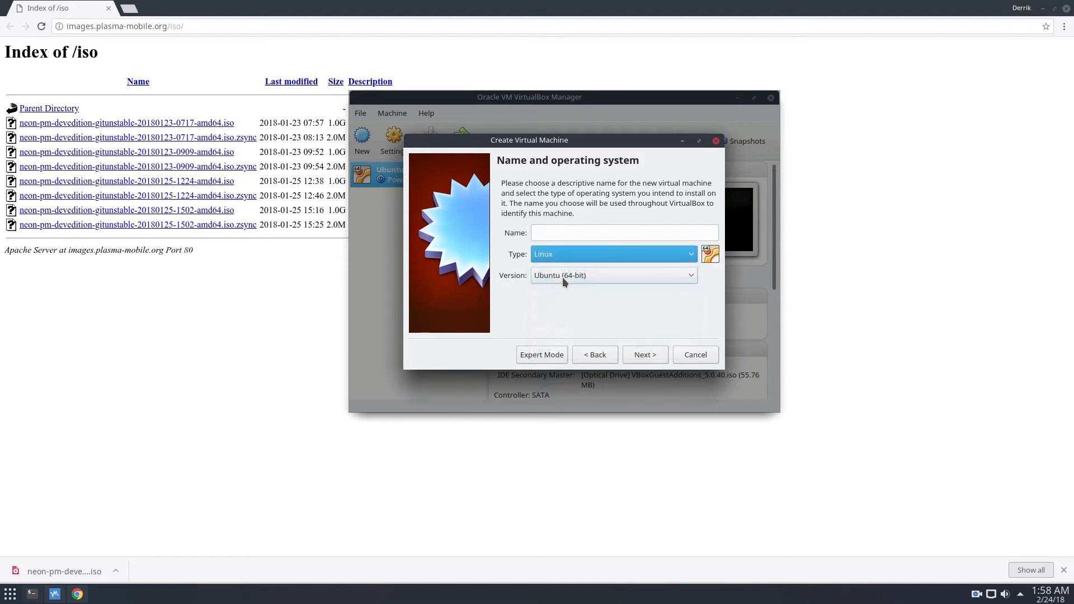
pyautogui.click(614, 275)
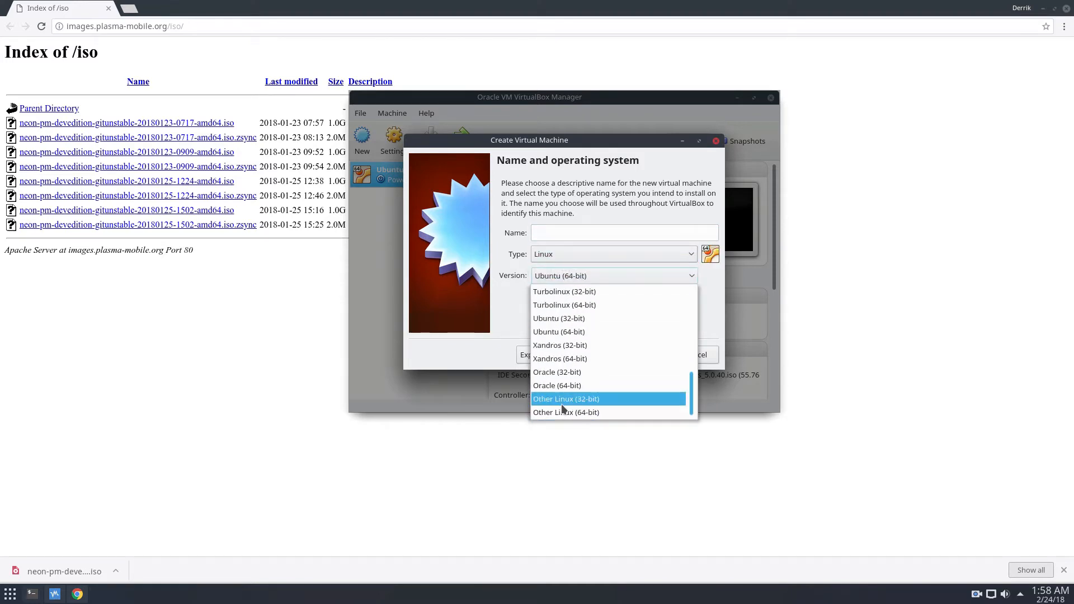
pyautogui.click(566, 412)
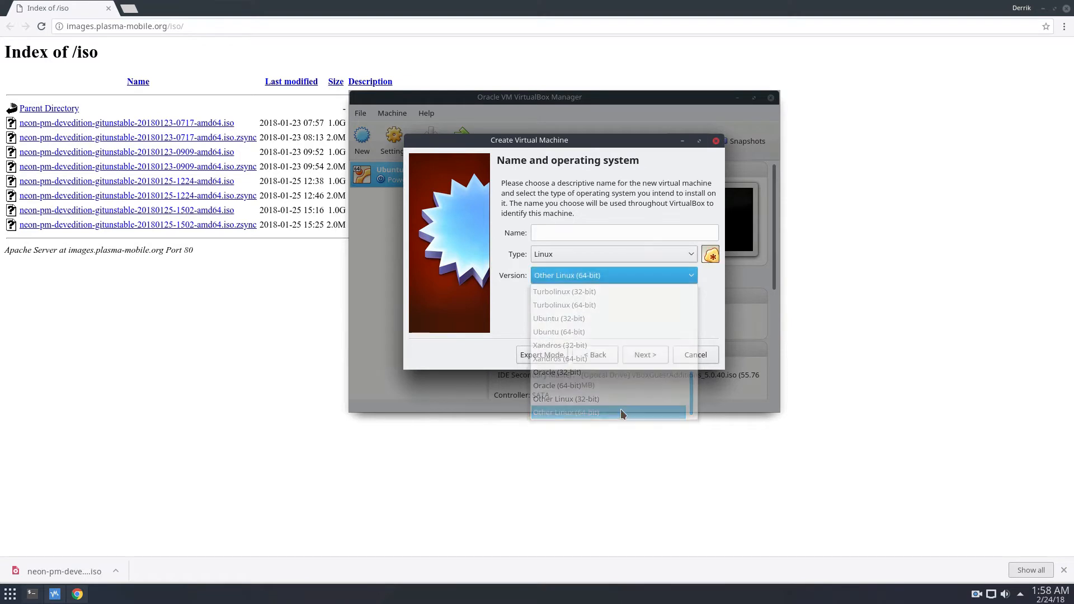
pyautogui.click(568, 413)
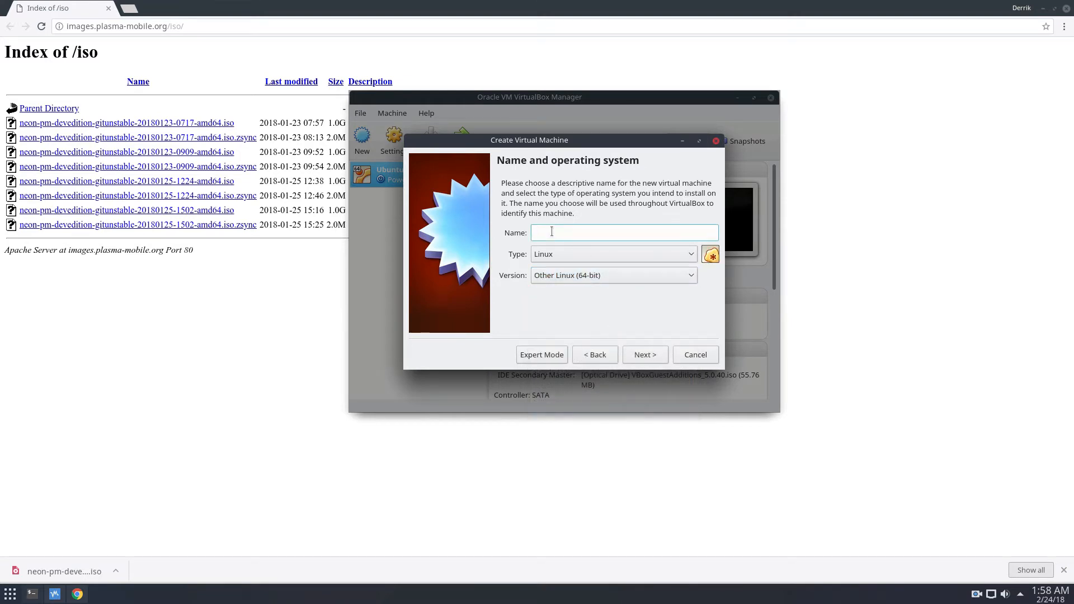
pyautogui.write('KDE Plasma M')
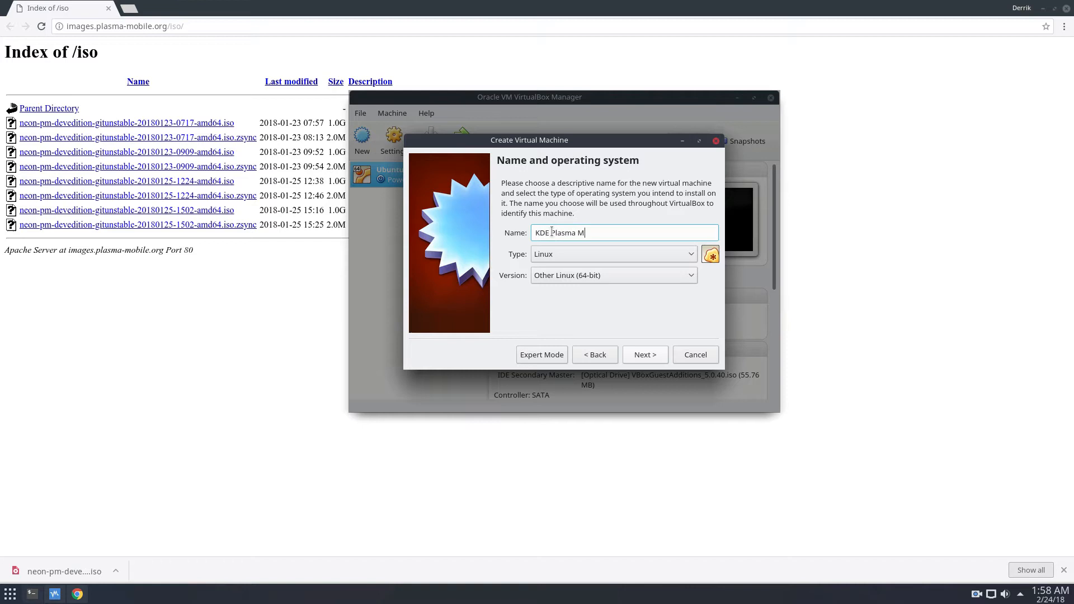
pyautogui.write('obile')
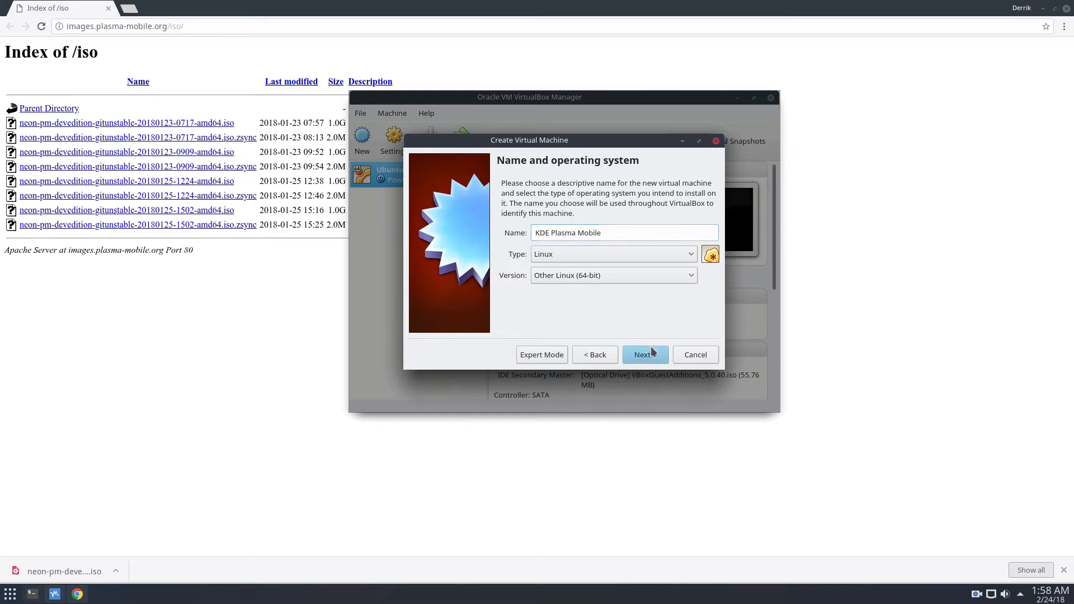
pyautogui.click(644, 354)
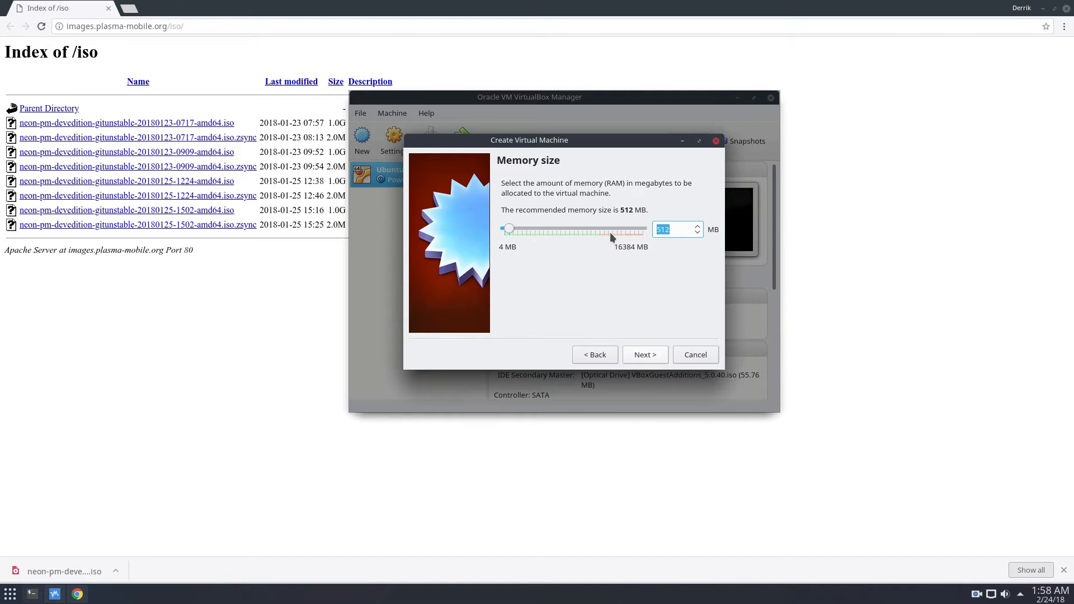
pyautogui.moveTo(699, 180)
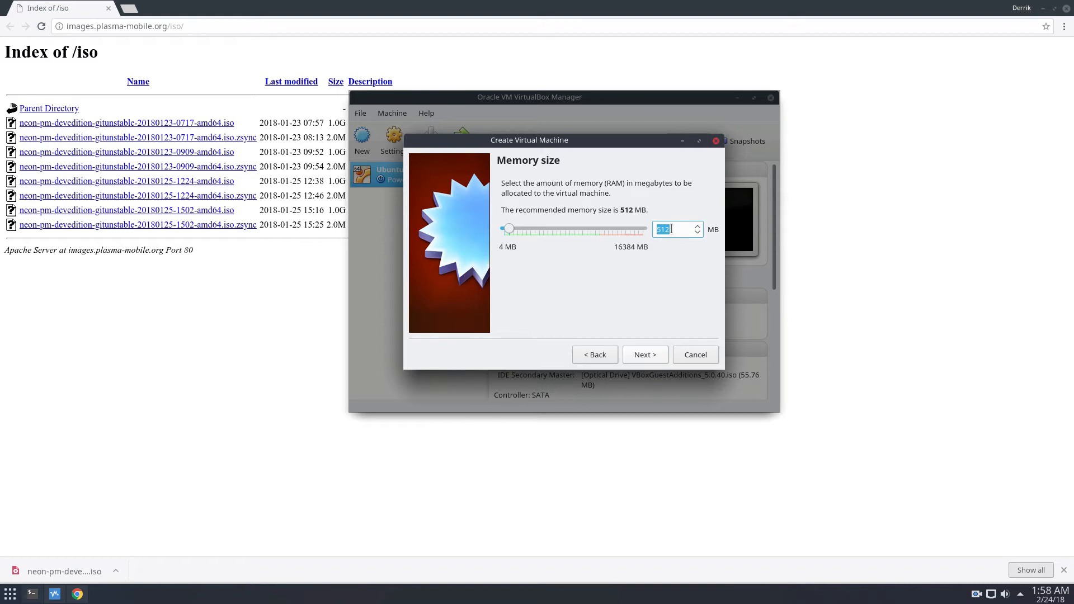
# - Set the machine's memory size to 2048 MB
pyautogui.write('2048')
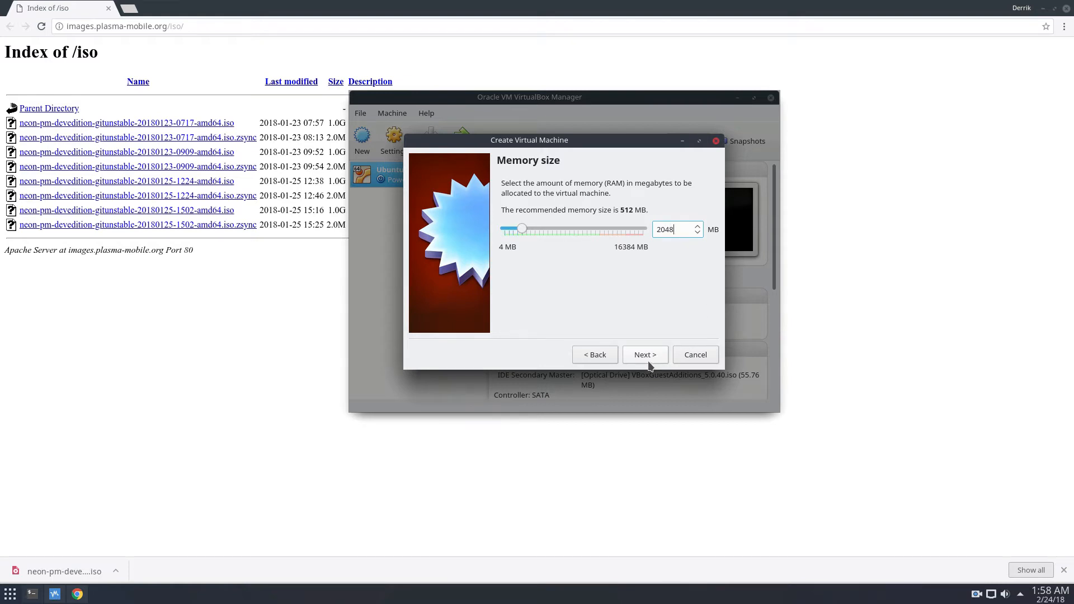
pyautogui.click(643, 354)
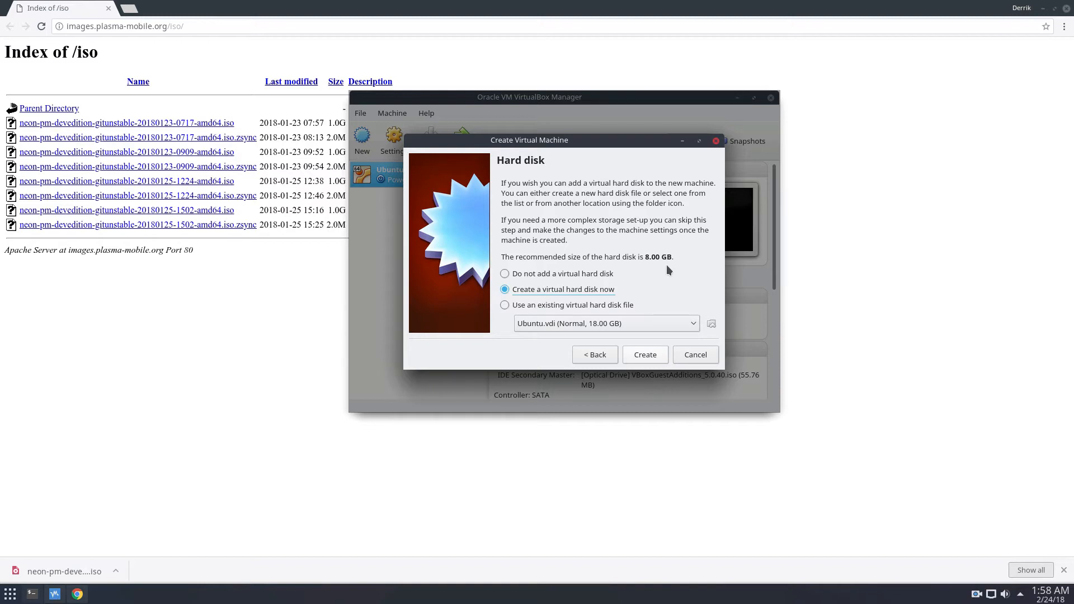
pyautogui.moveTo(760, 180)
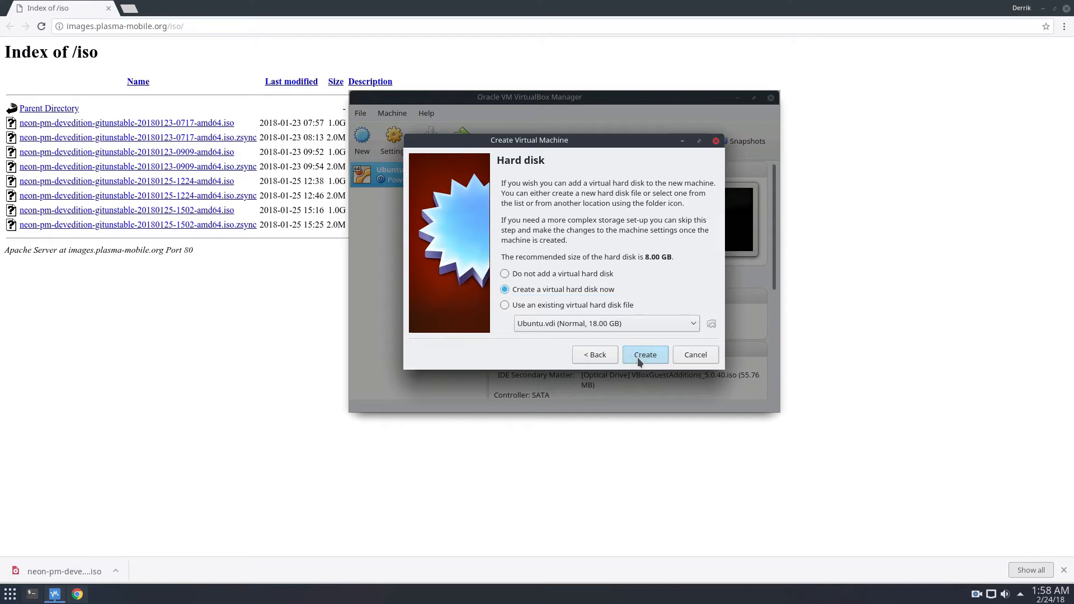
# - Create a dynamically allocated 8.00 GB hard disk named KDE Plasma Mobile and start the machine
pyautogui.click(644, 354)
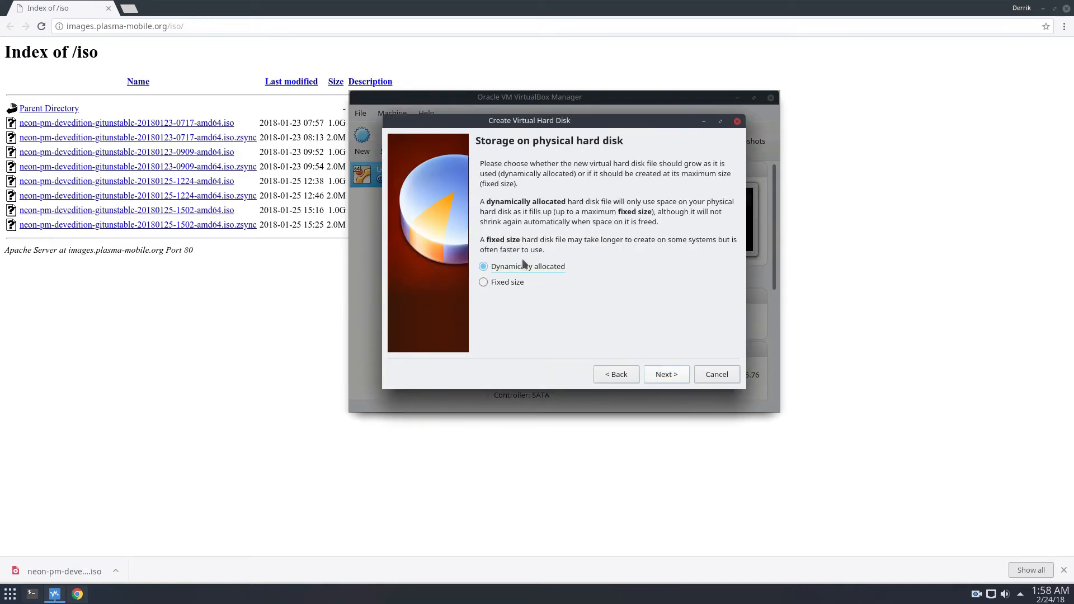
pyautogui.click(666, 375)
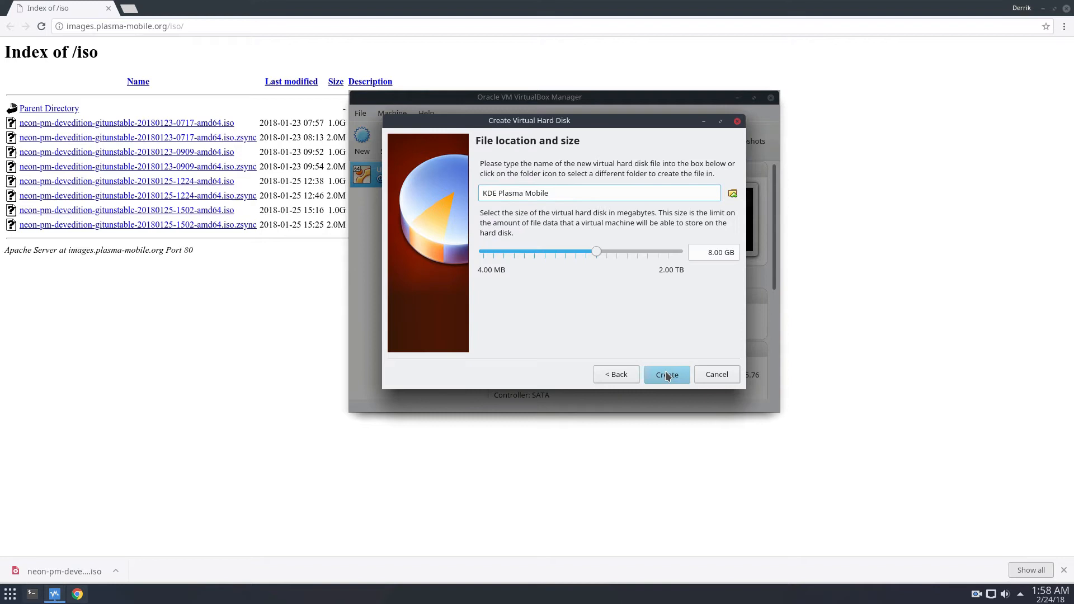
pyautogui.click(665, 374)
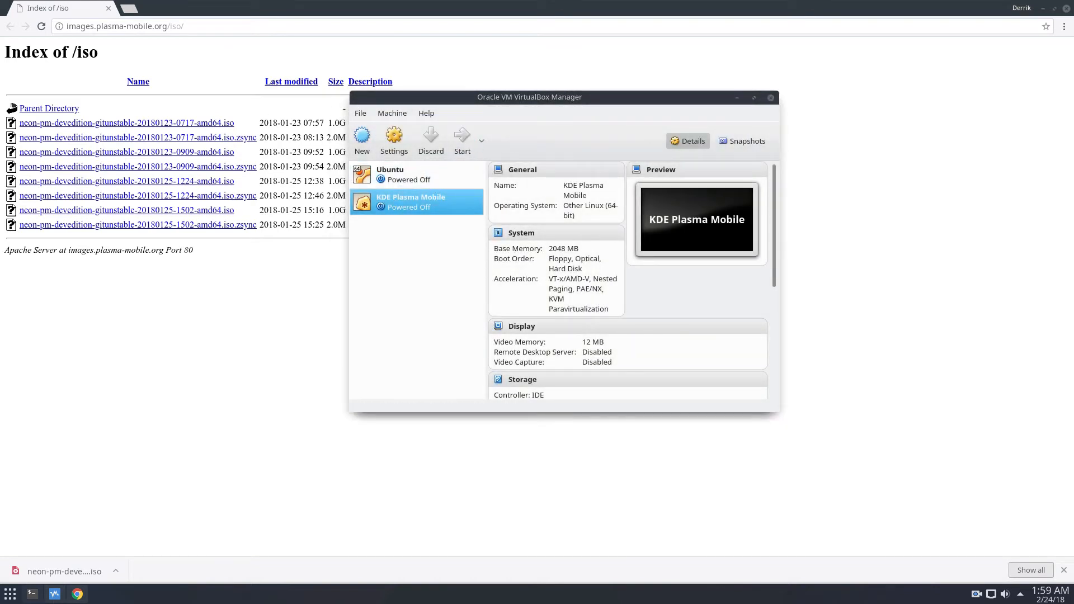
pyautogui.click(461, 134)
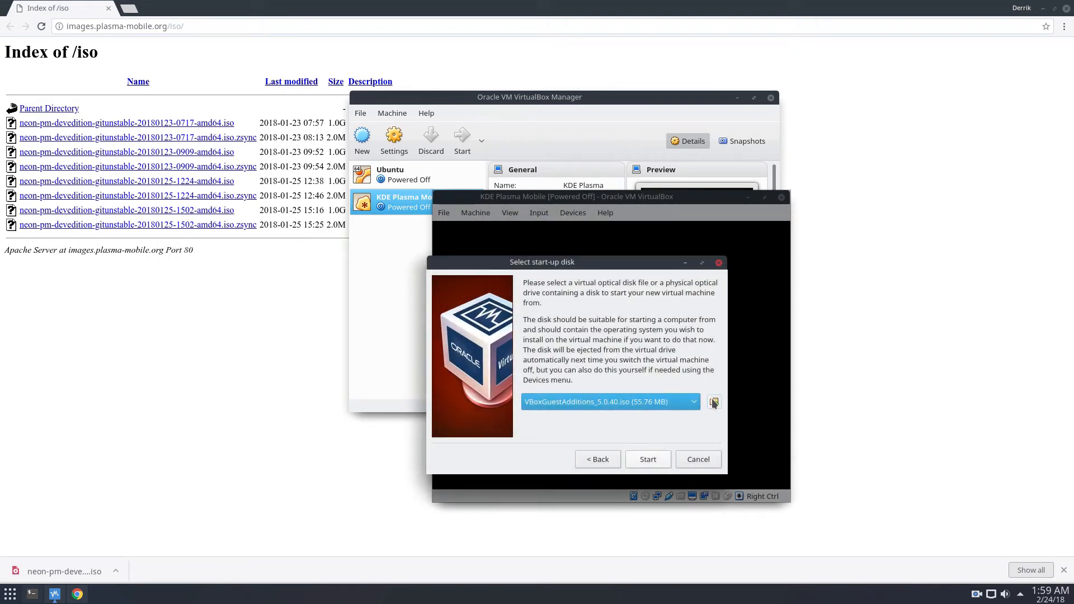
pyautogui.click(714, 402)
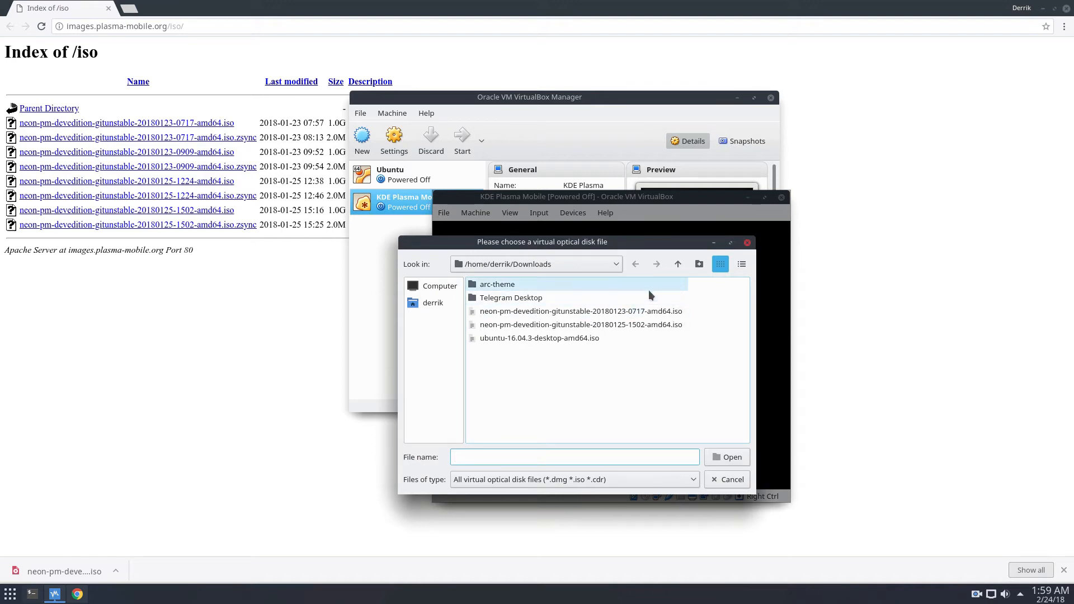
pyautogui.click(579, 311)
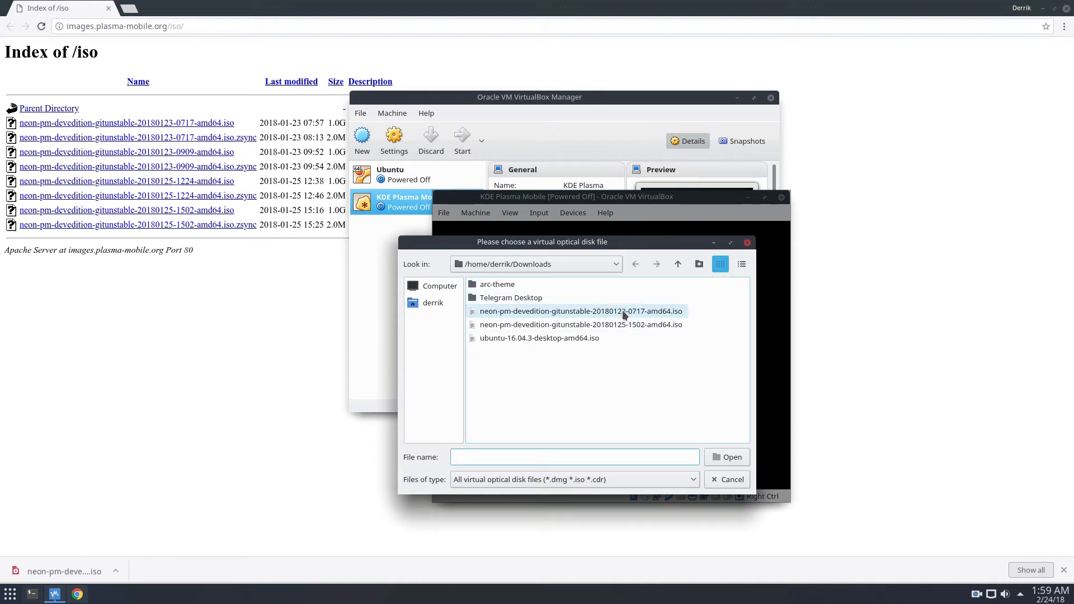
pyautogui.click(732, 457)
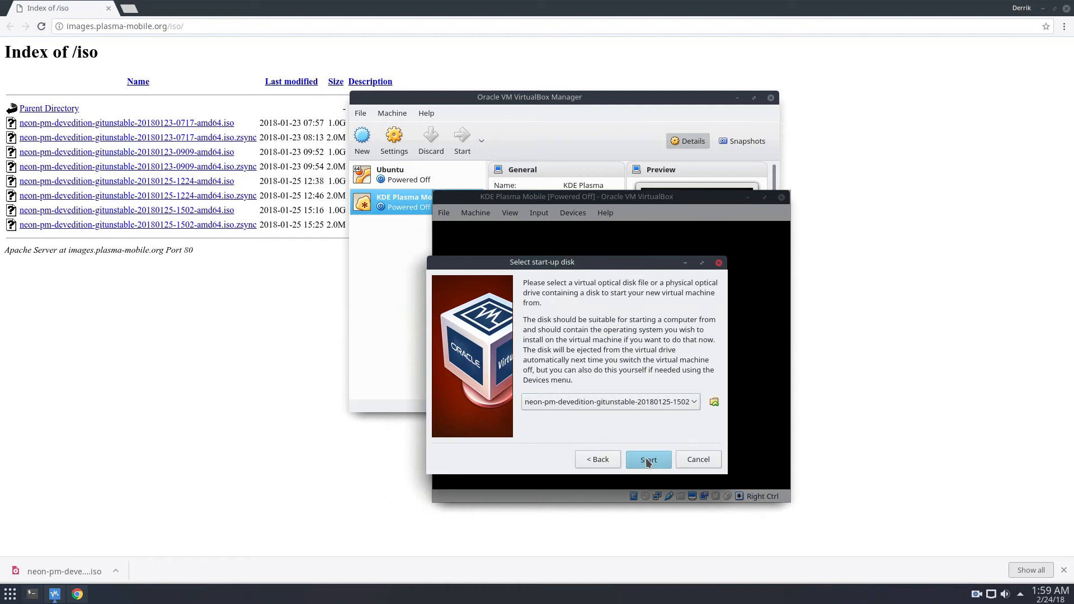
pyautogui.click(647, 459)
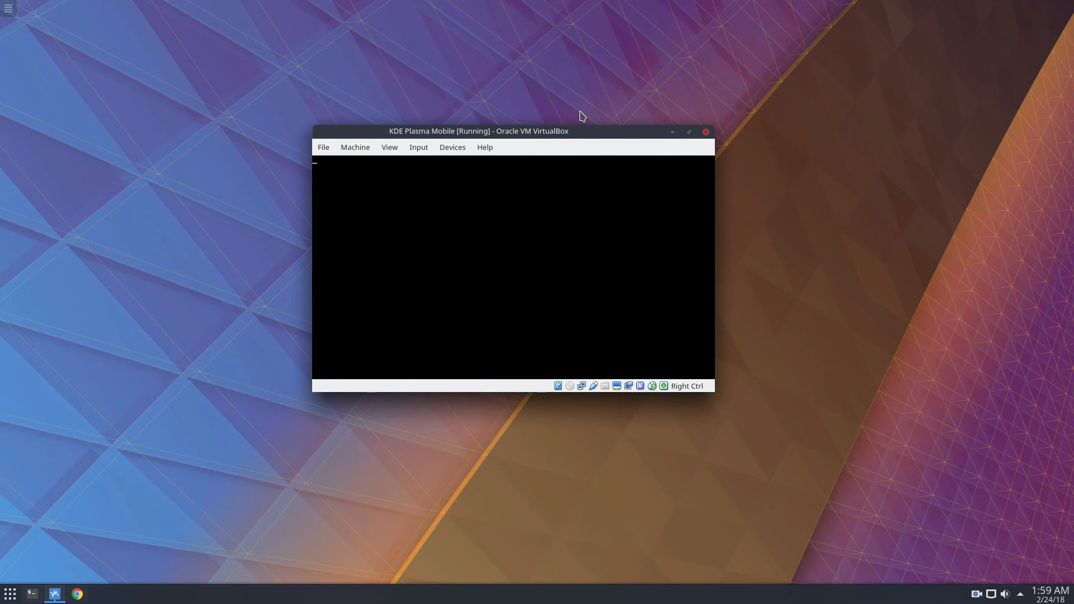
pyautogui.moveTo(525, 132)
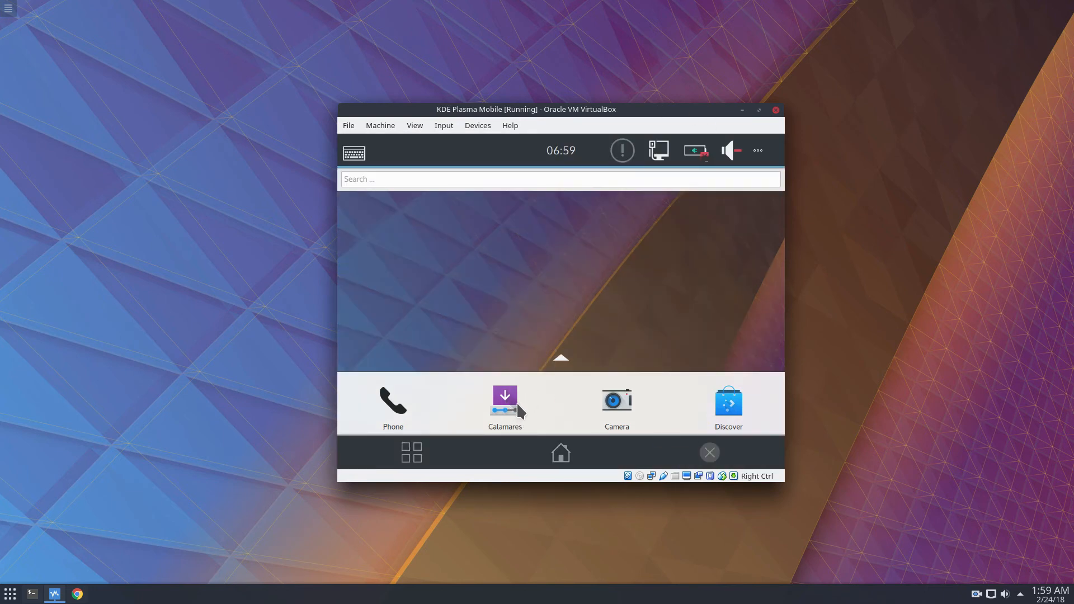
pyautogui.moveTo(561, 304)
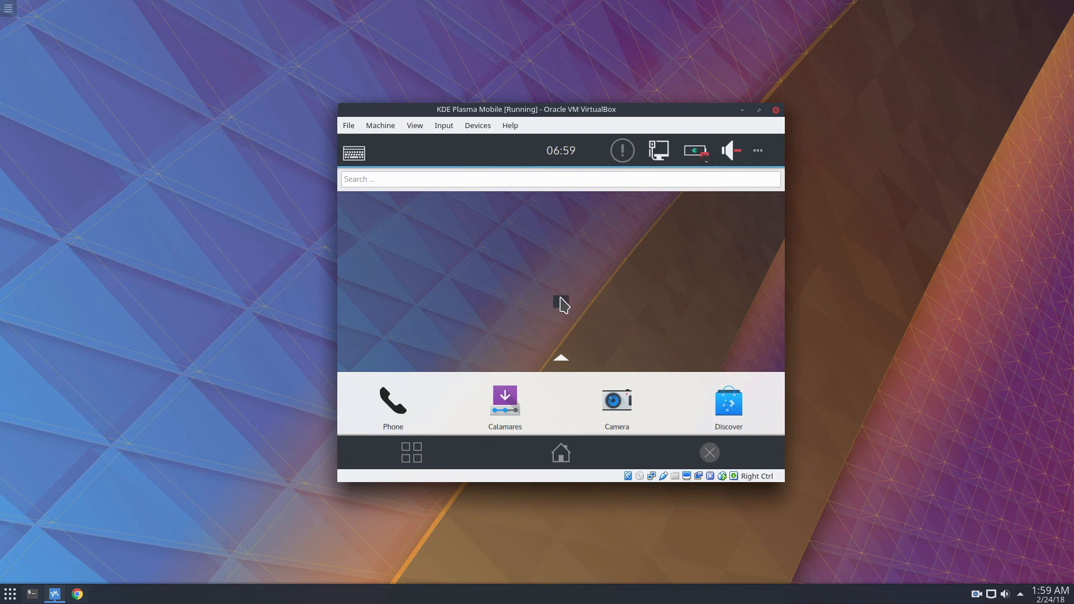
pyautogui.moveTo(536, 391)
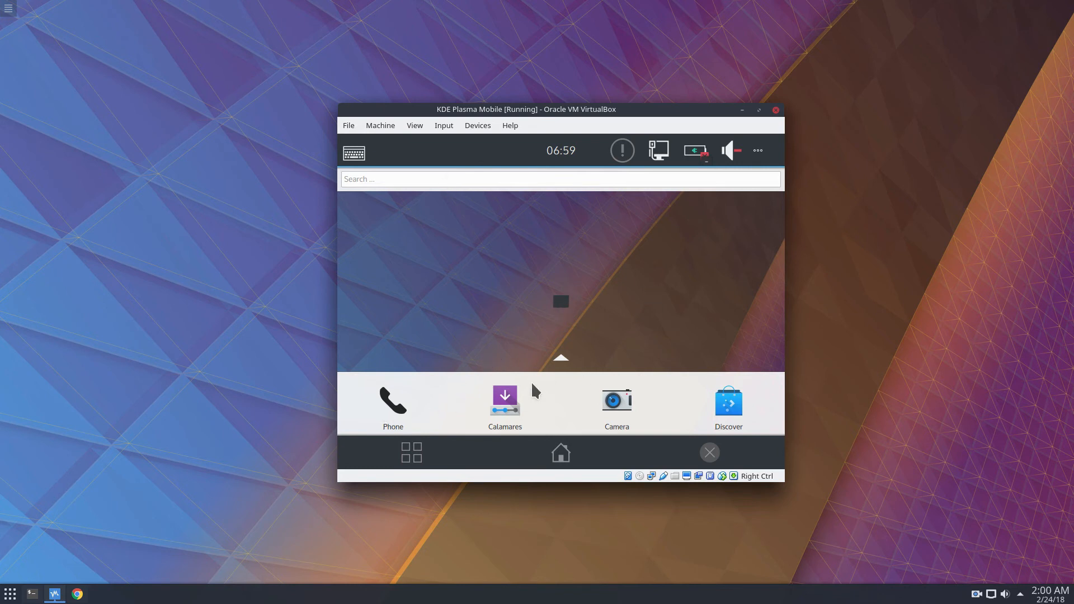
pyautogui.moveTo(545, 283)
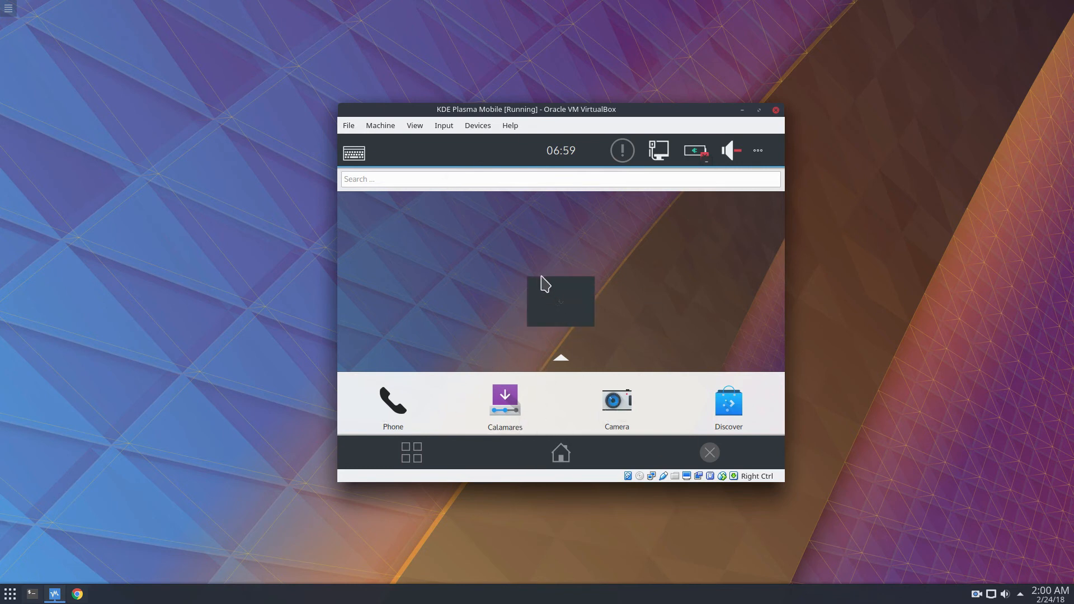
pyautogui.moveTo(744, 390)
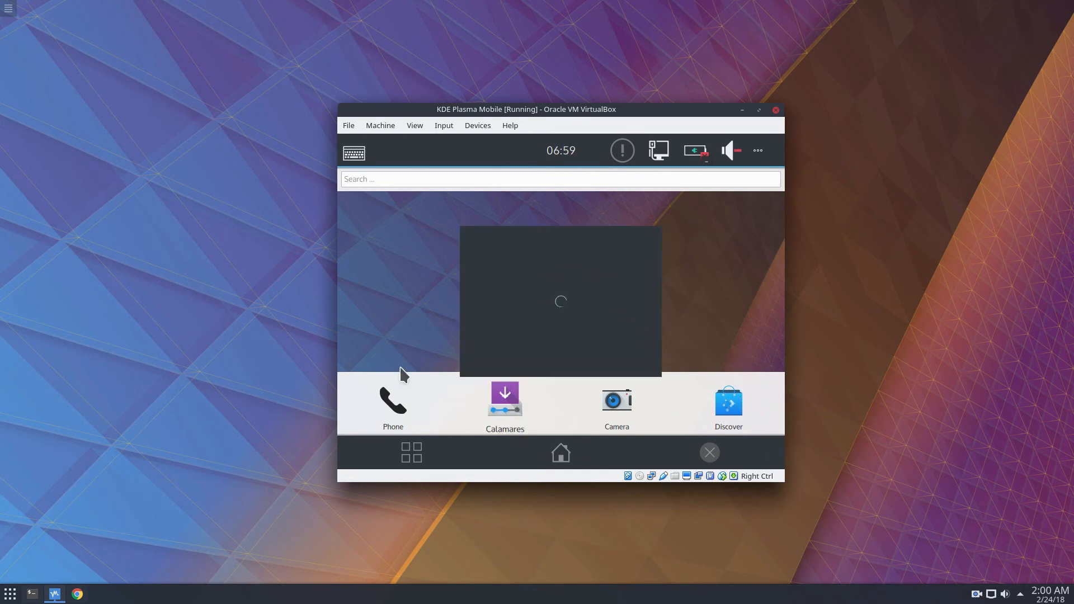
pyautogui.moveTo(705, 202)
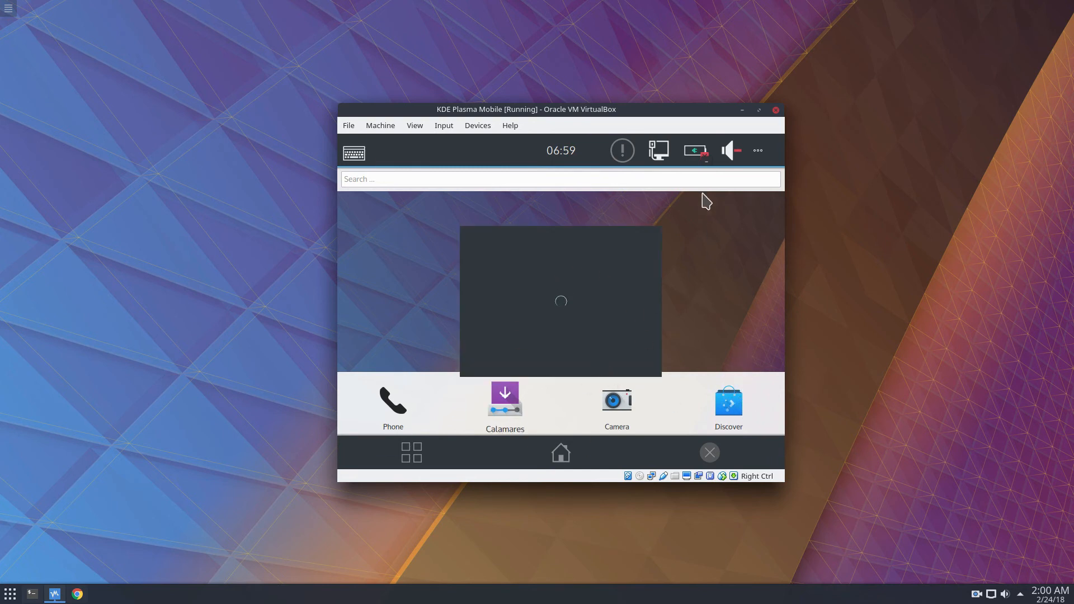
pyautogui.moveTo(465, 326)
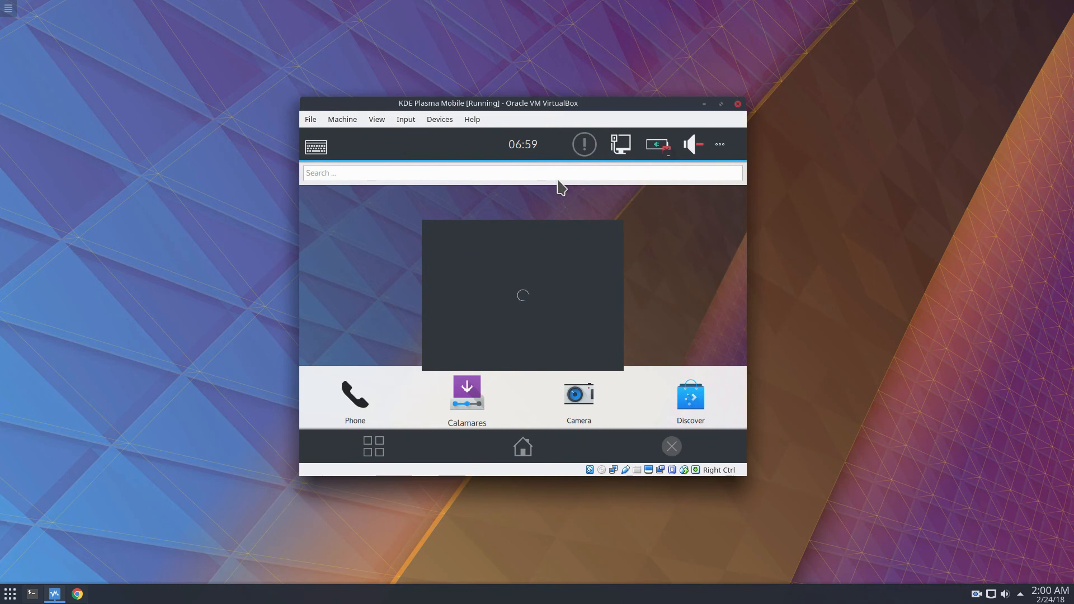
pyautogui.moveTo(530, 300)
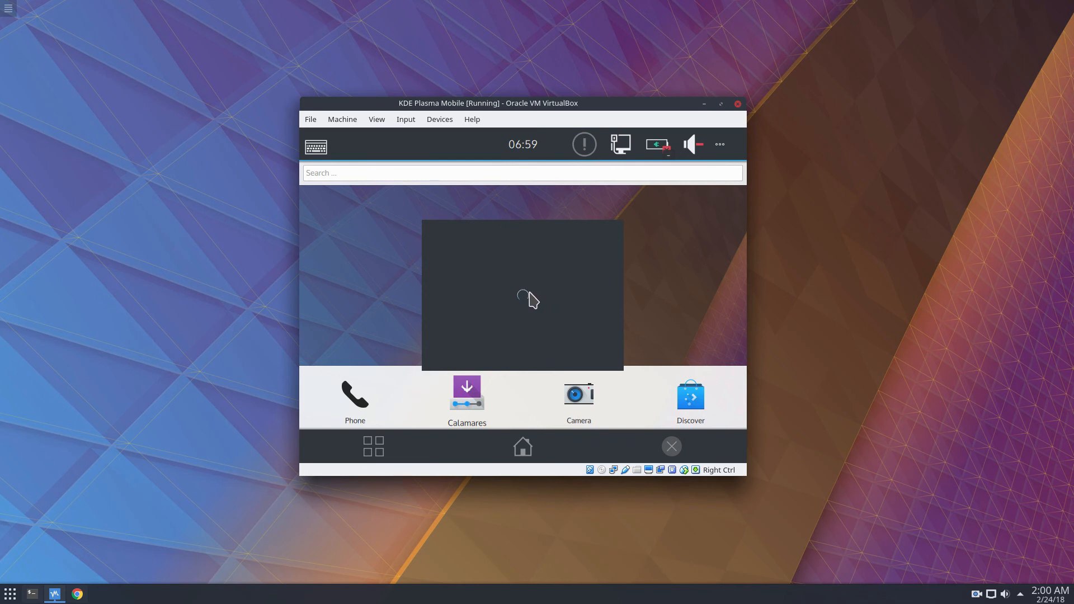
pyautogui.moveTo(525, 304)
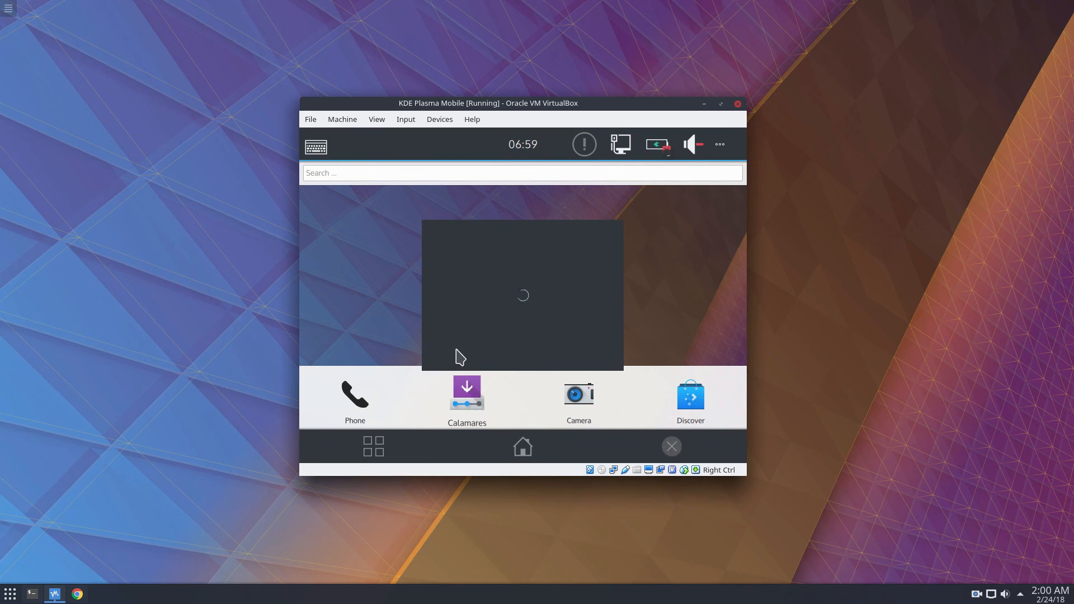
pyautogui.moveTo(517, 83)
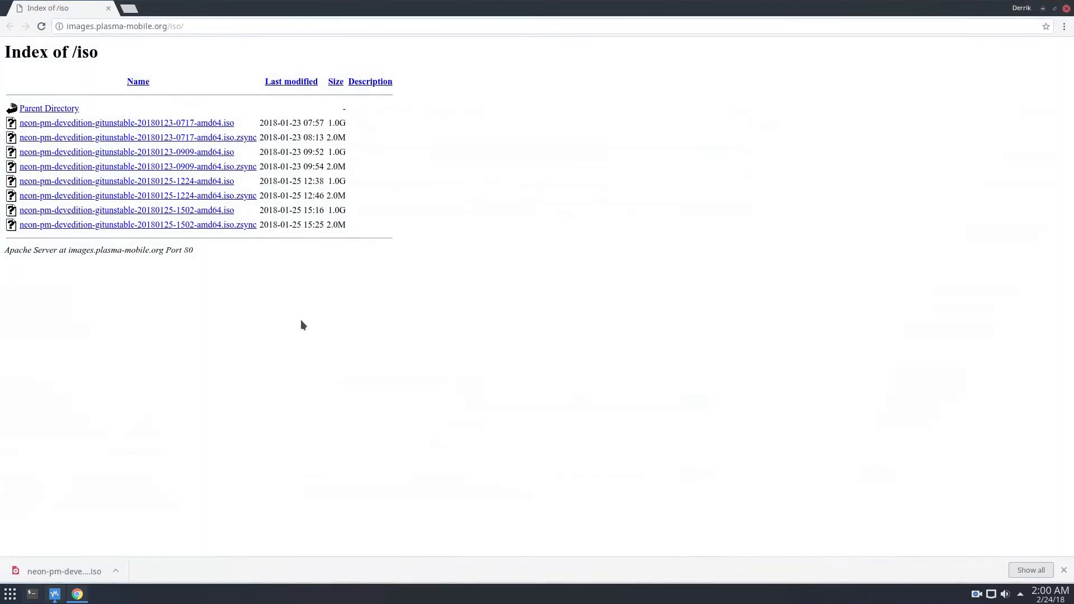
pyautogui.moveTo(180, 231)
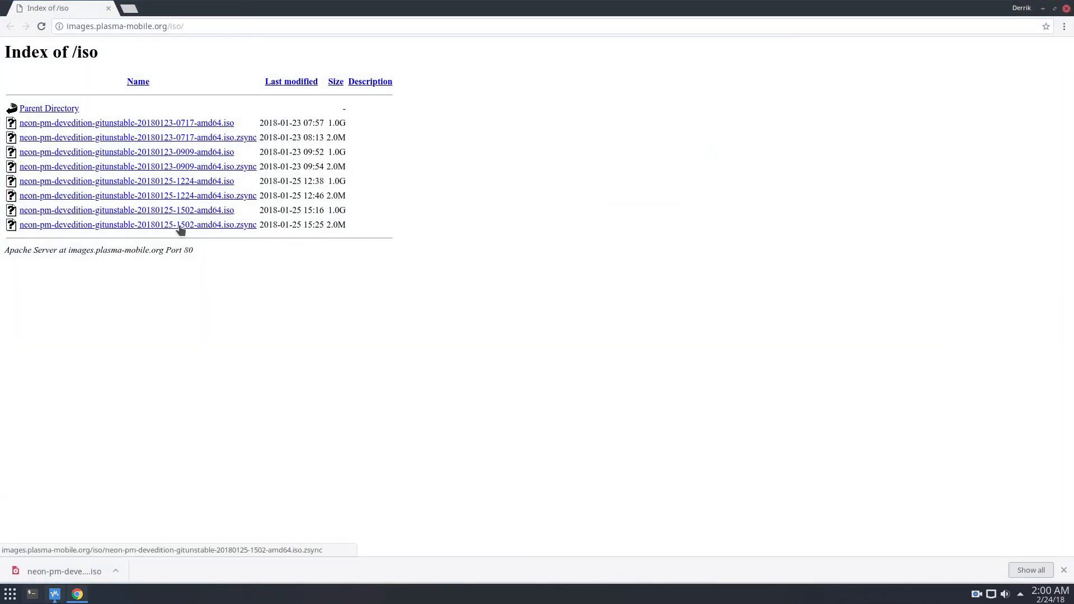
pyautogui.moveTo(662, 152)
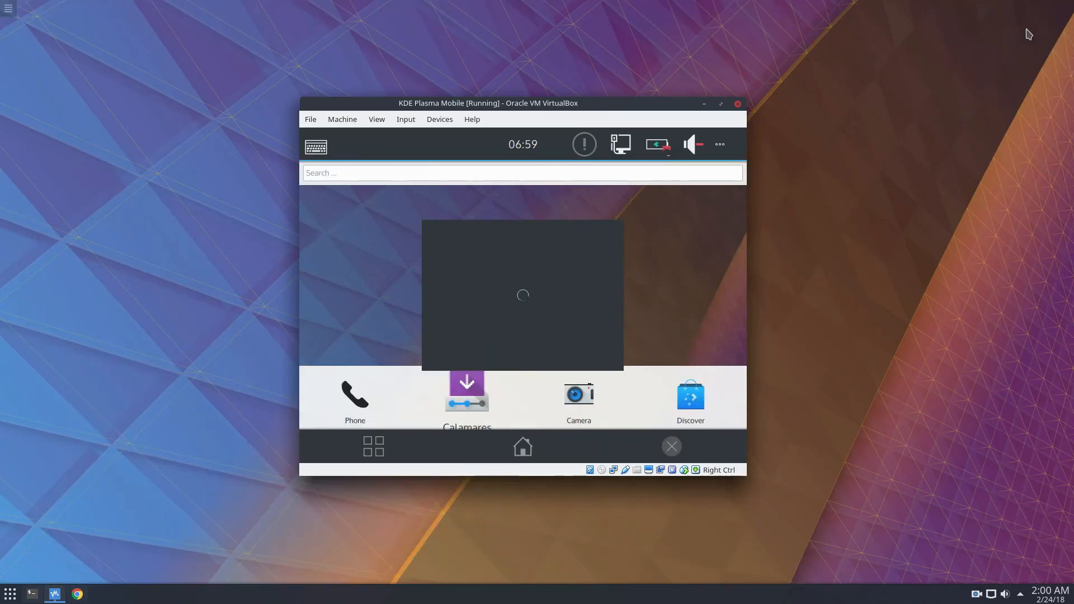
# - Move the virtual machine window slightly higher on the desktop
pyautogui.moveTo(488, 103); pyautogui.dragTo(492, 76)
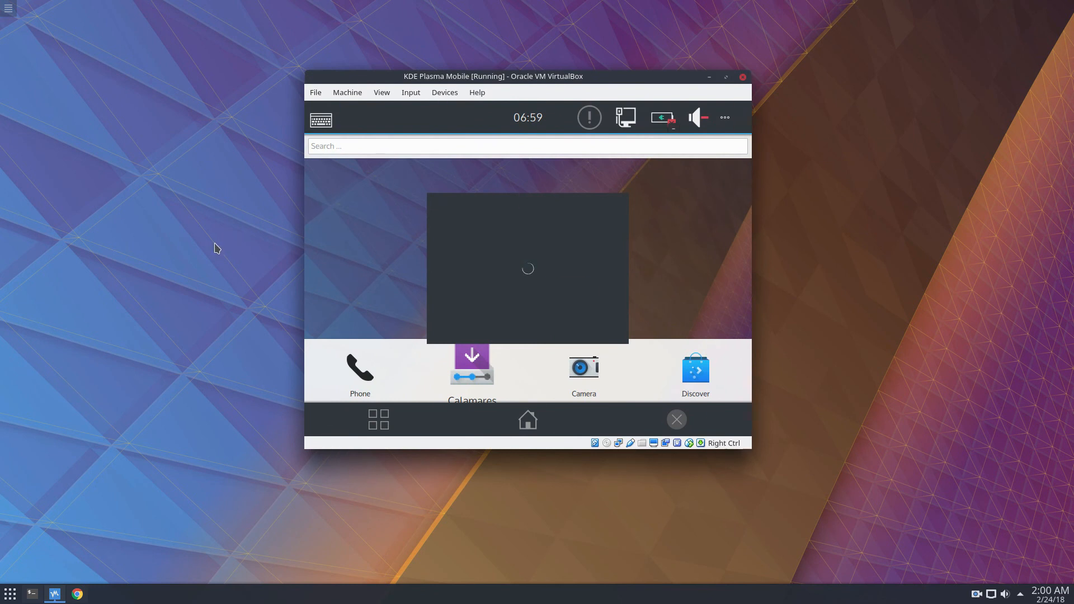
pyautogui.moveTo(409, 329)
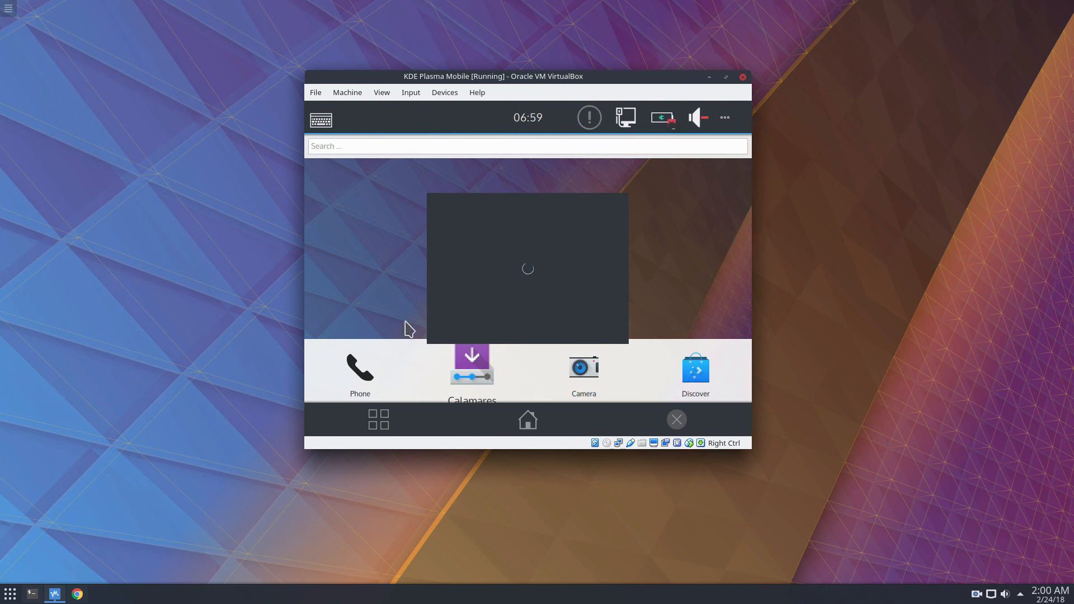
pyautogui.moveTo(80, 518)
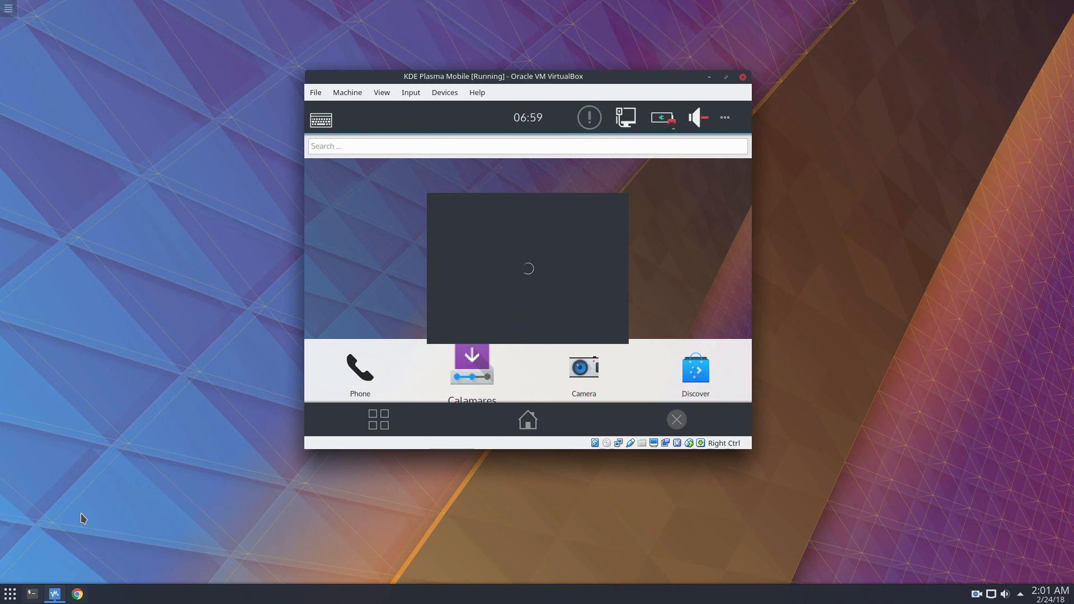
pyautogui.moveTo(21, 231)
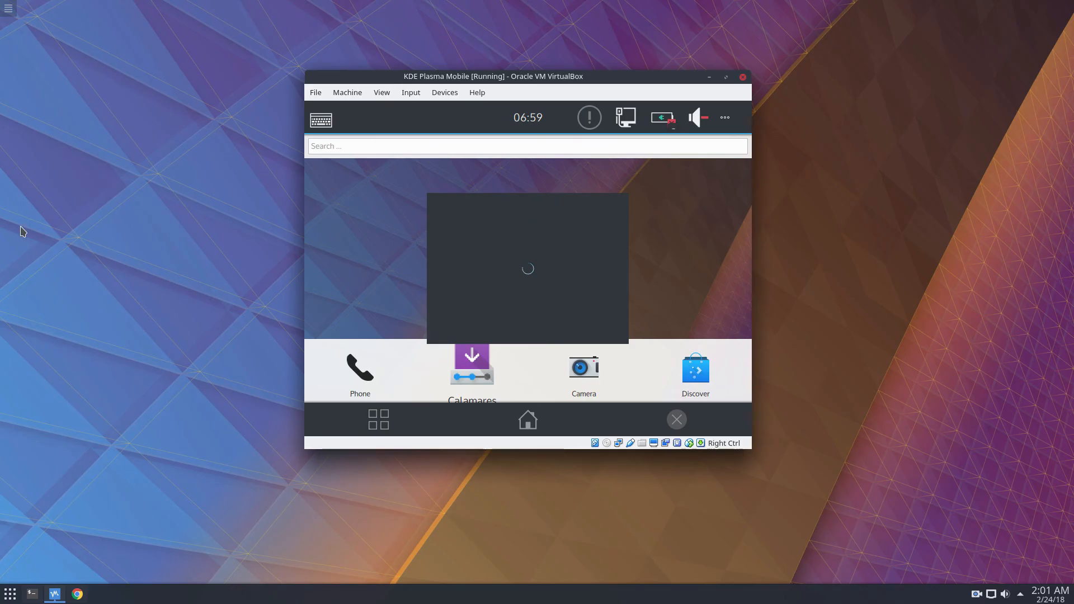